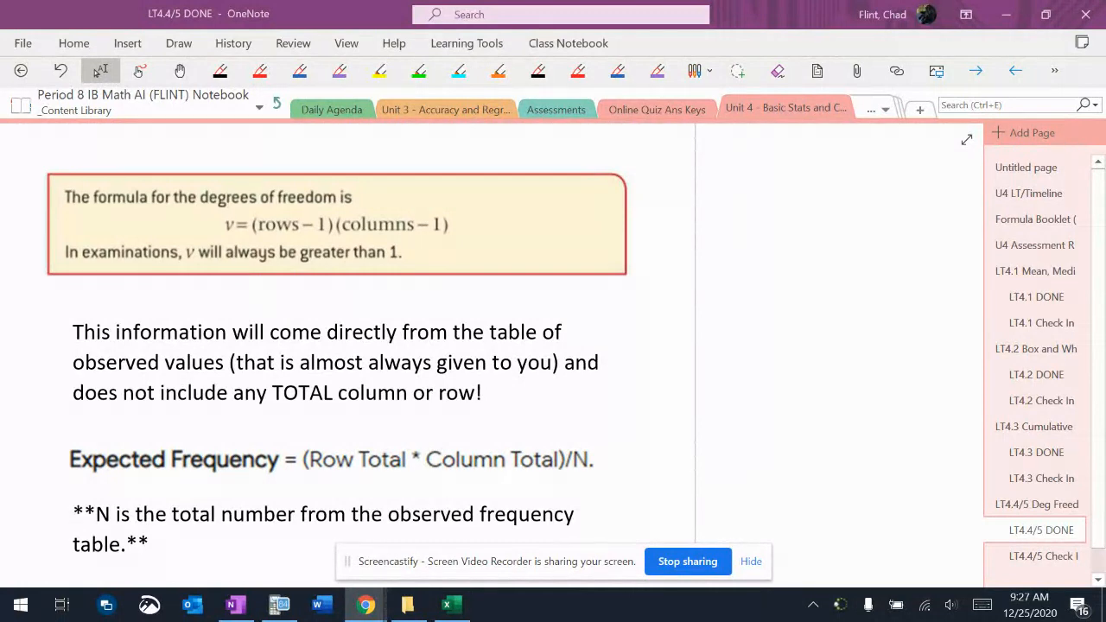
- Highlight 'degrees of freedom' and its formula in yellow
{"action": "left_click", "coordinate": [379, 71]}
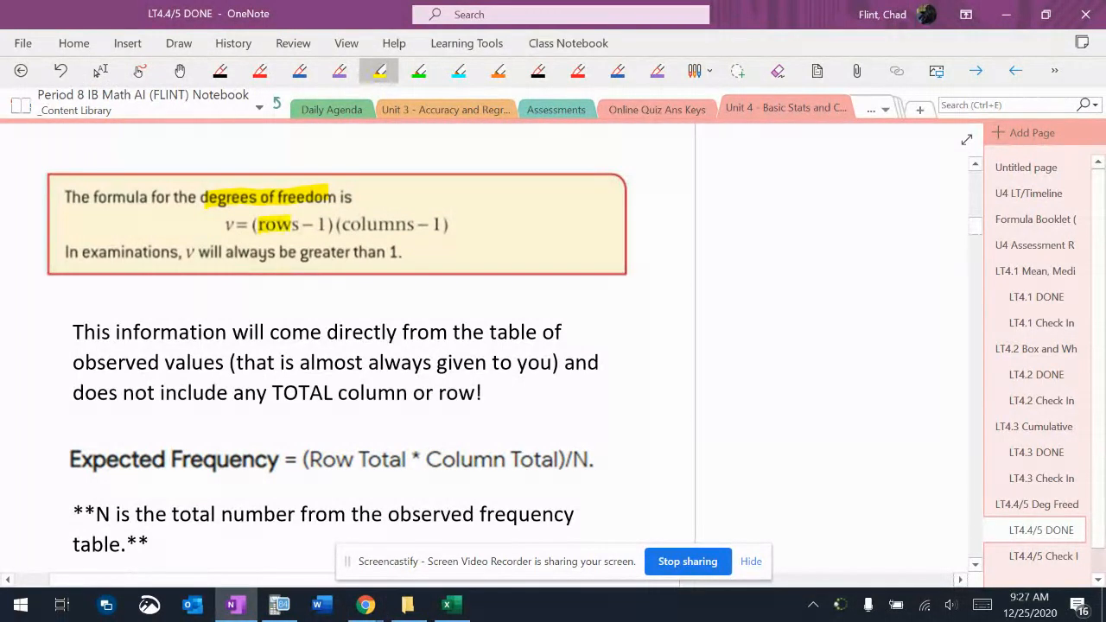
{"action": "left_click_drag", "start_coordinate": [255, 225], "coordinate": [445, 225]}
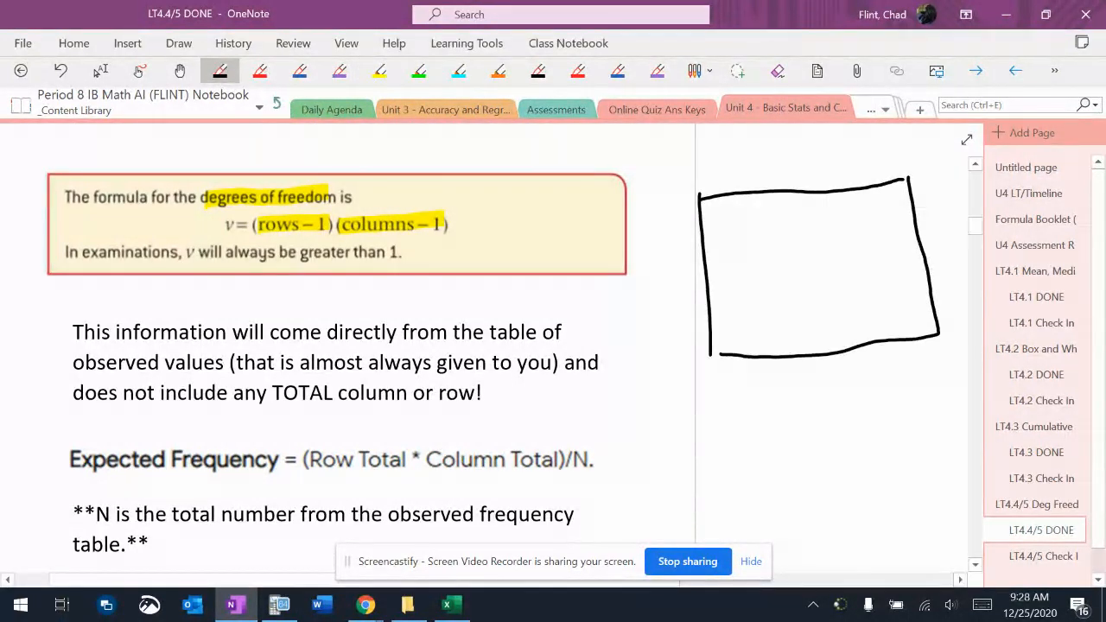
- Ink grid lines splitting the box into a 2x3 table
{"action": "left_click_drag", "start_coordinate": [764, 199], "coordinate": [764, 358]}
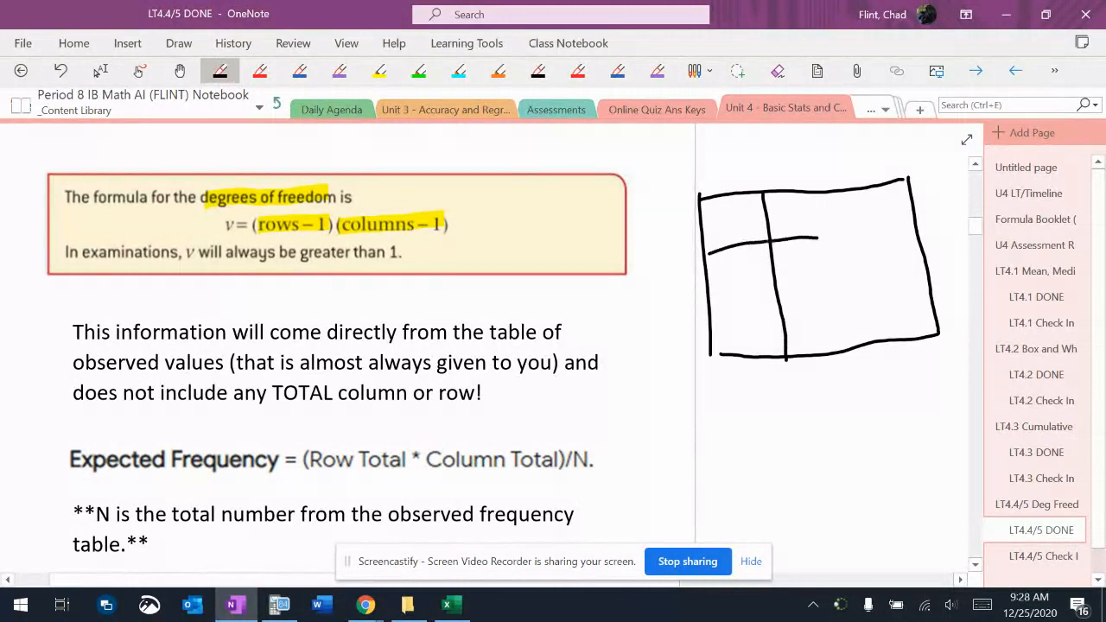
{"action": "left_click_drag", "start_coordinate": [708, 242], "coordinate": [912, 276]}
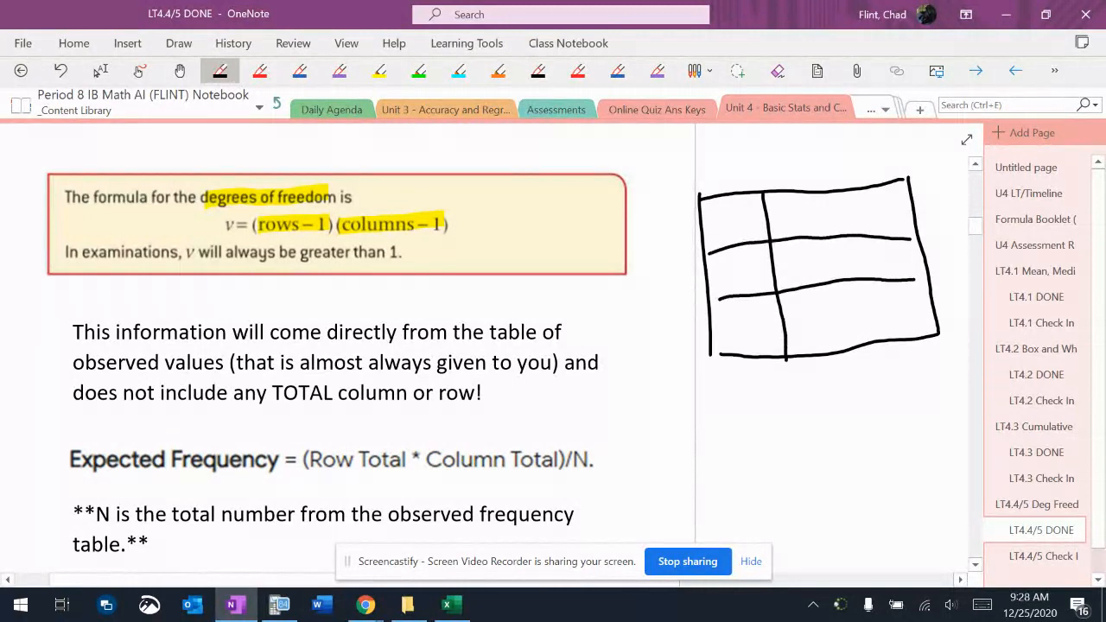
{"action": "left_click_drag", "start_coordinate": [850, 198], "coordinate": [846, 307]}
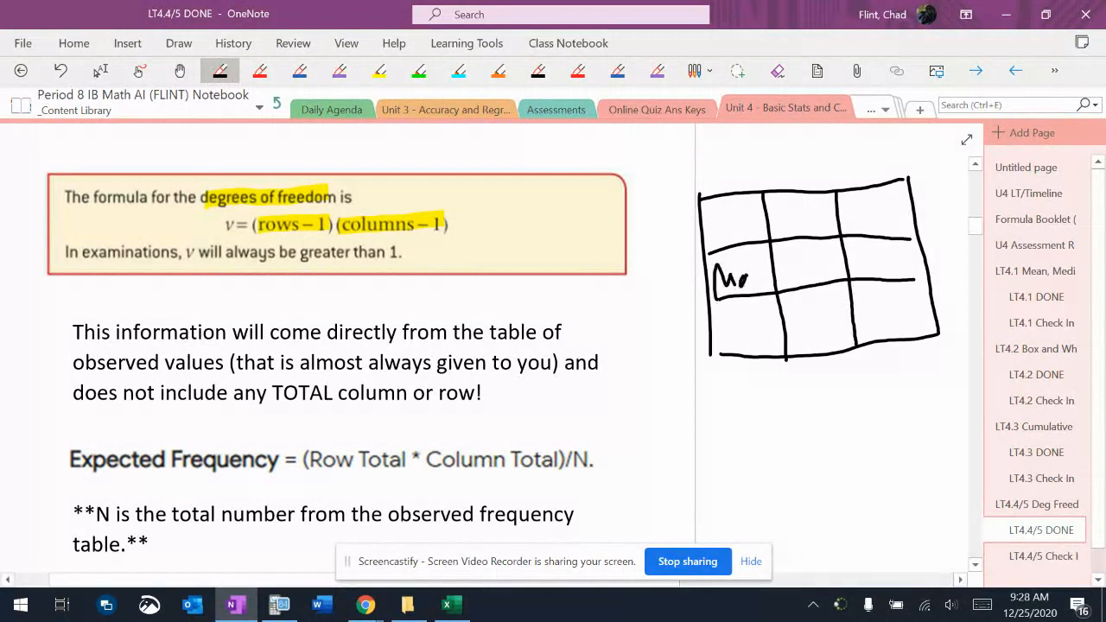
- Label the rows Male and Female and write (1)(2) under the worked formula
{"action": "left_click_drag", "start_coordinate": [708, 311], "coordinate": [752, 345]}
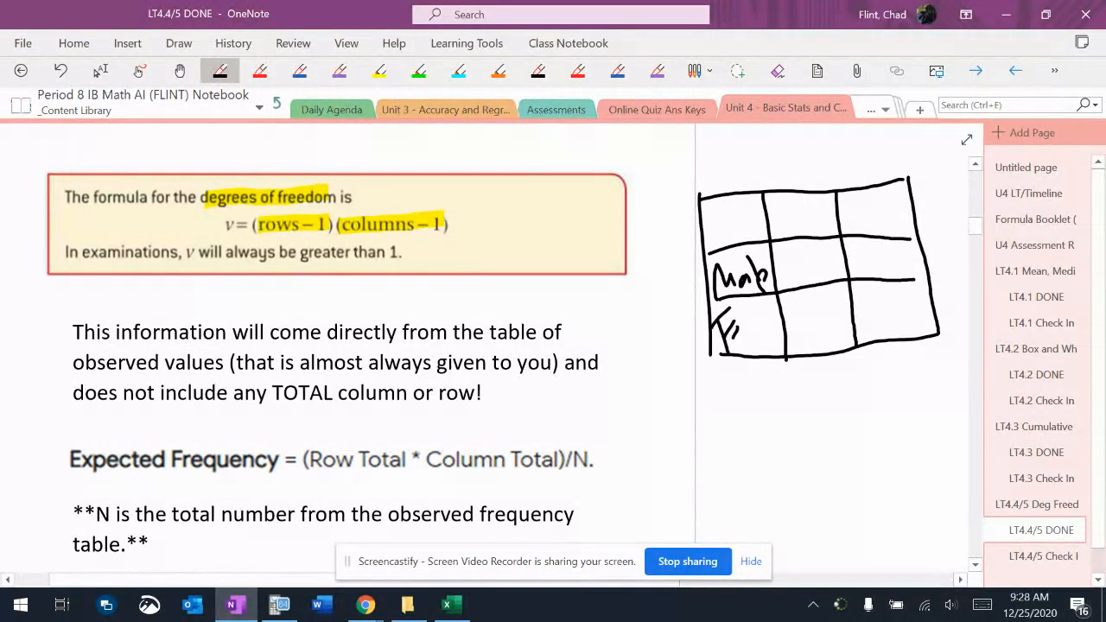
{"action": "left_click_drag", "start_coordinate": [711, 325], "coordinate": [786, 342]}
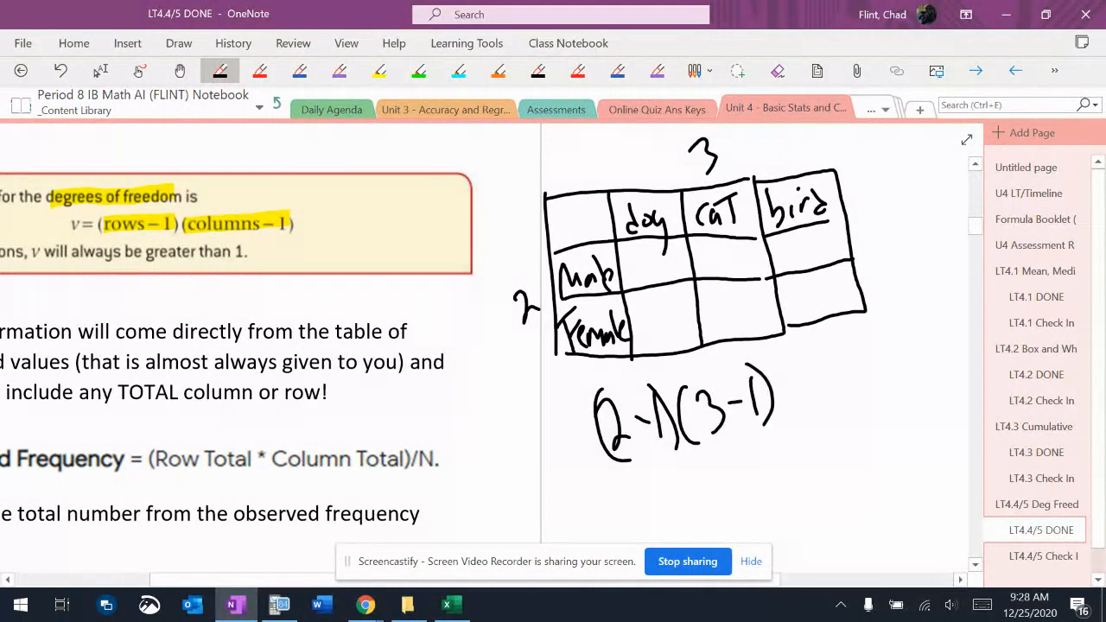
{"action": "left_click_drag", "start_coordinate": [682, 453], "coordinate": [670, 510]}
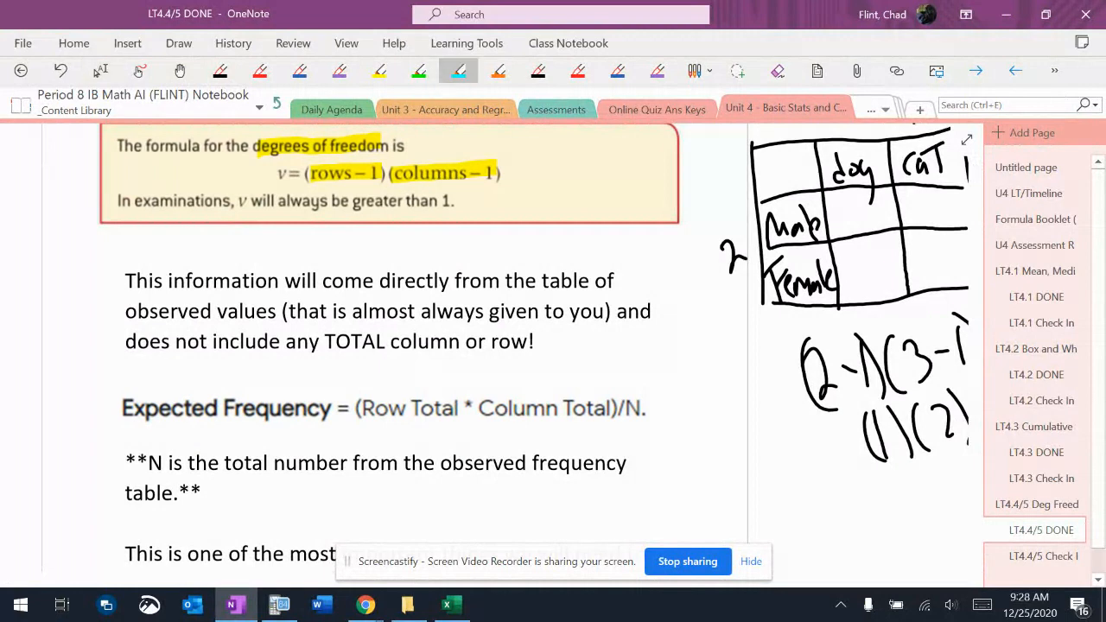
- Highlight 'does not include any TOTAL column or row!' in blue
{"action": "left_click_drag", "start_coordinate": [125, 340], "coordinate": [297, 341]}
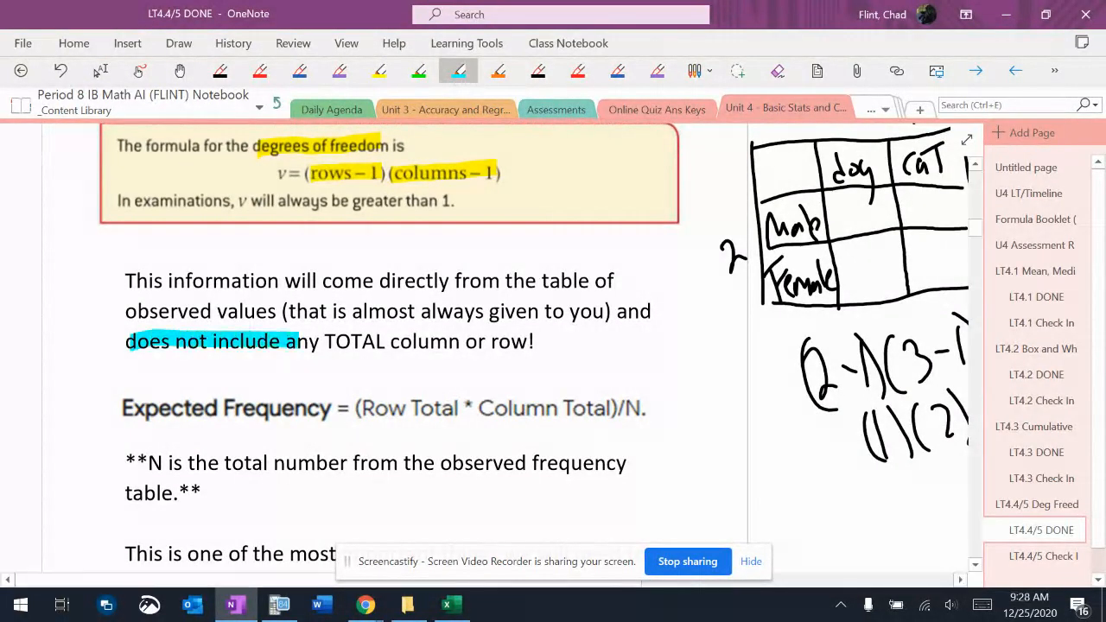
{"action": "left_click_drag", "start_coordinate": [297, 342], "coordinate": [527, 343]}
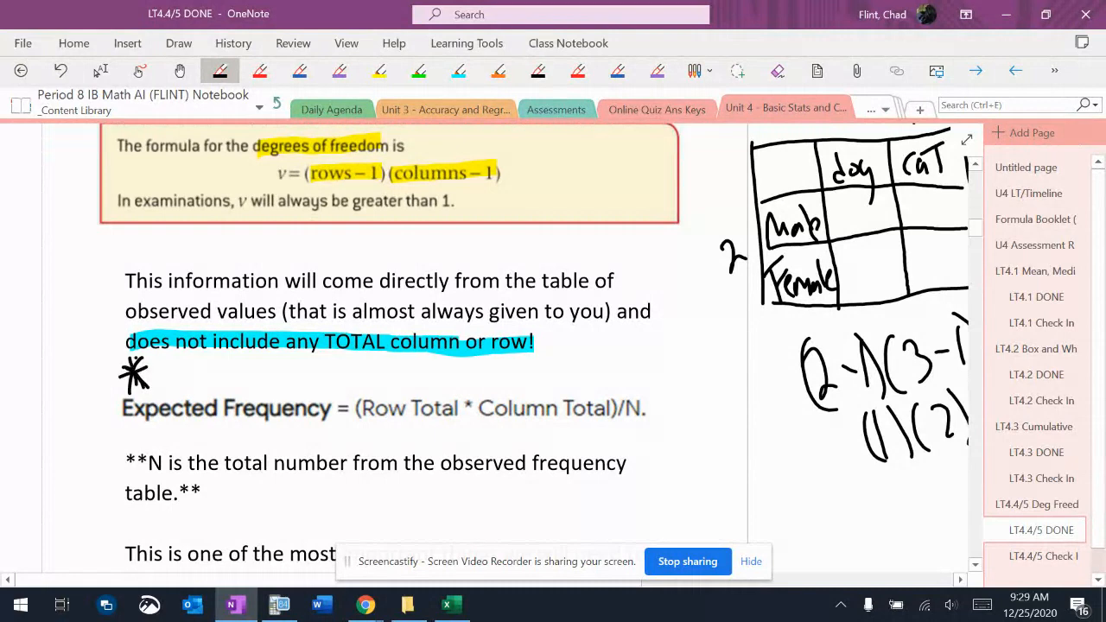
- Ink 'do not count names' after the asterisk in black pen
{"action": "left_click_drag", "start_coordinate": [159, 380], "coordinate": [224, 384]}
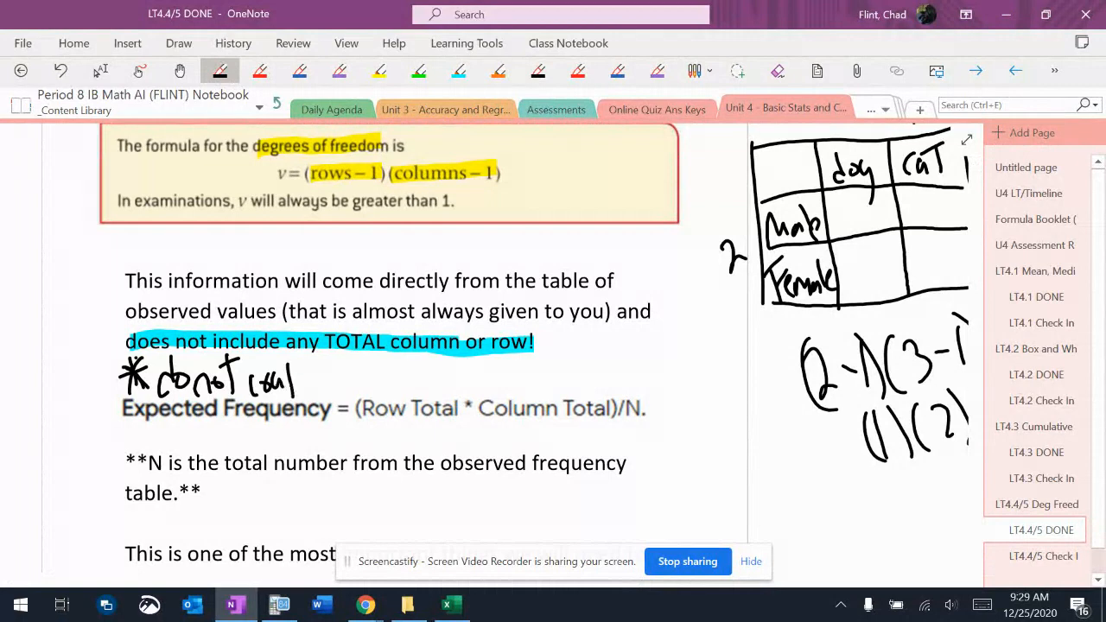
{"action": "left_click", "coordinate": [777, 70]}
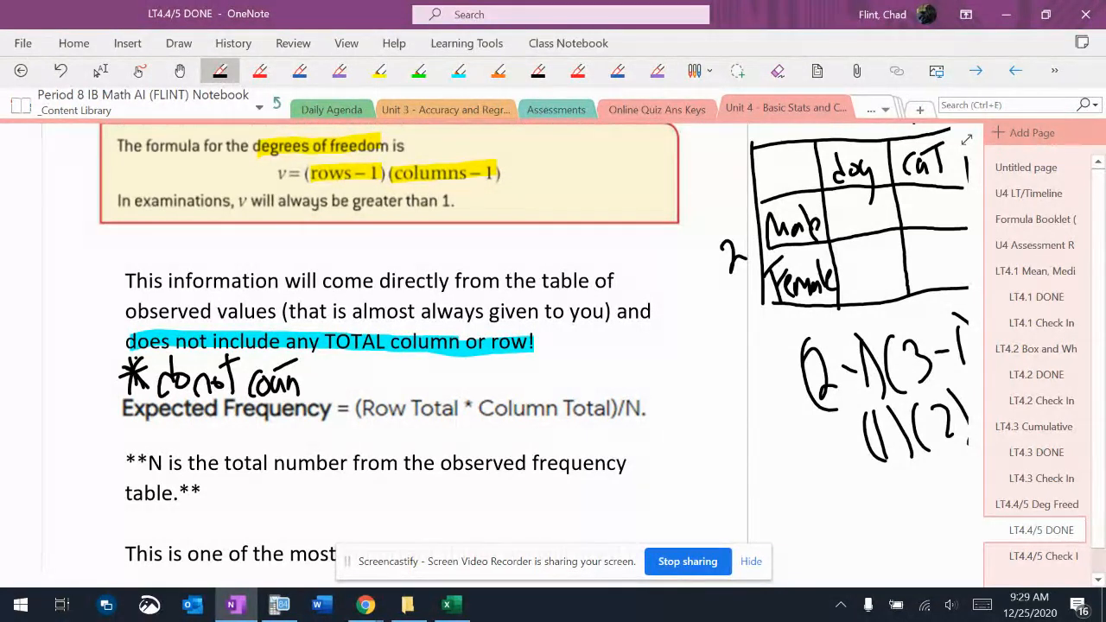
{"action": "left_click_drag", "start_coordinate": [308, 380], "coordinate": [362, 380]}
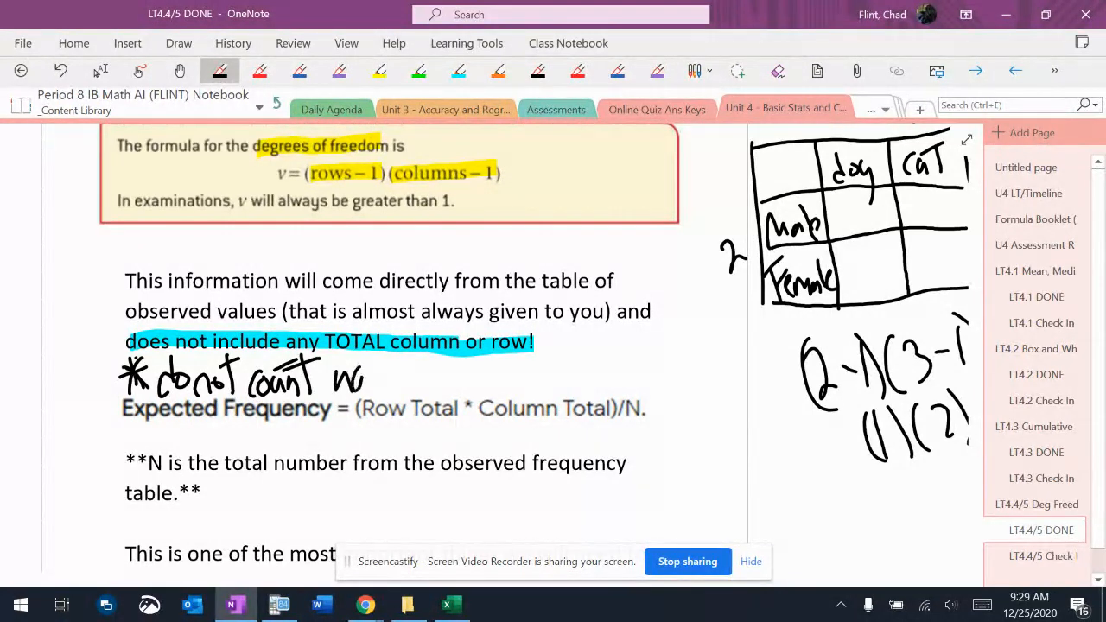
{"action": "left_click_drag", "start_coordinate": [328, 377], "coordinate": [440, 376]}
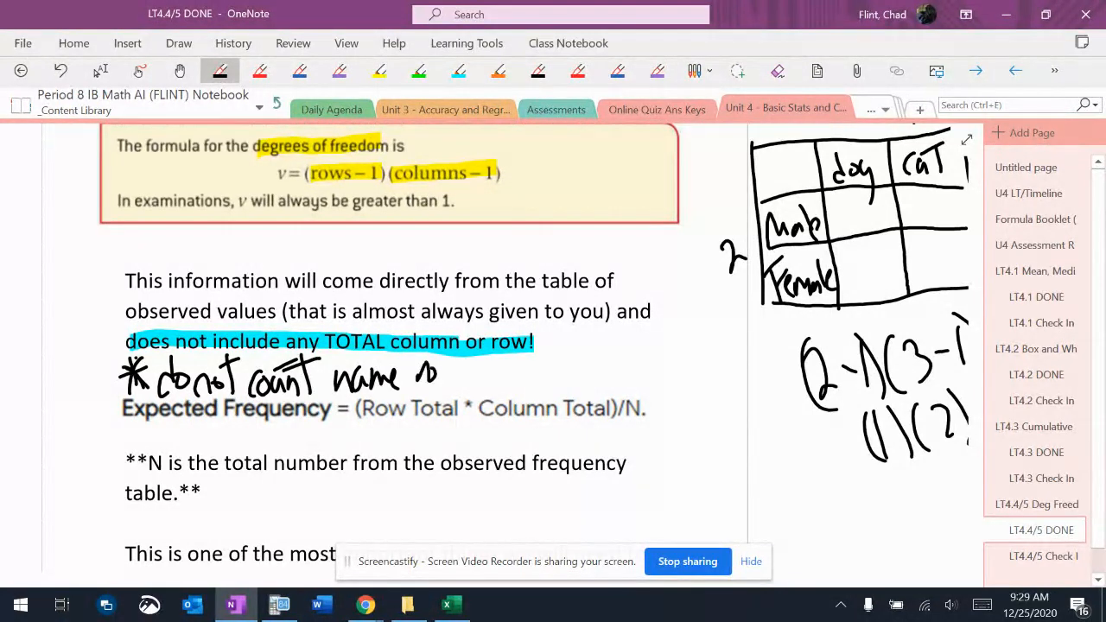